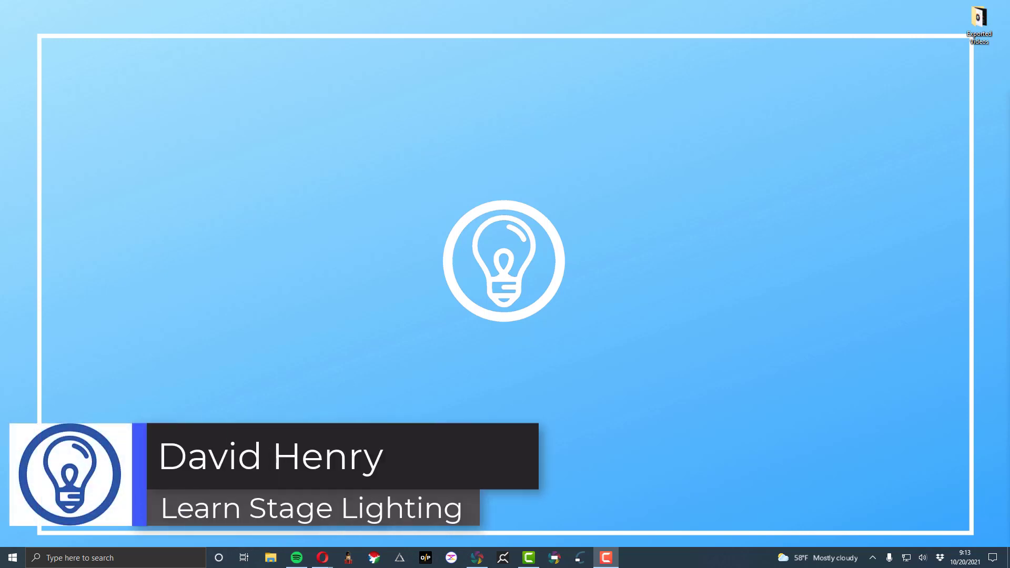
Scroll down the ENTTEC EMU product page to the 'What else do I need?' section
left_click(788, 412)
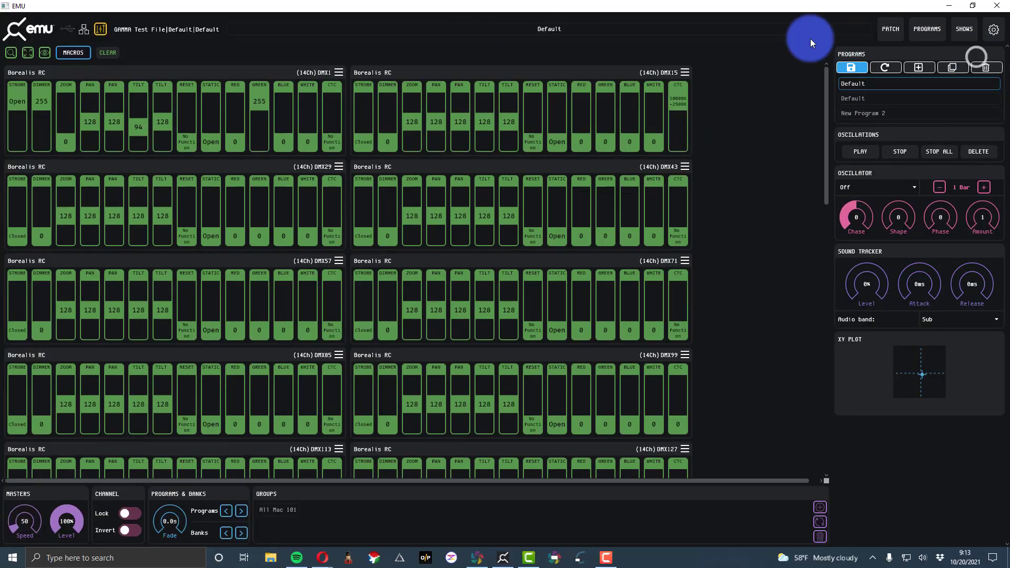
mouse_move(513, 59)
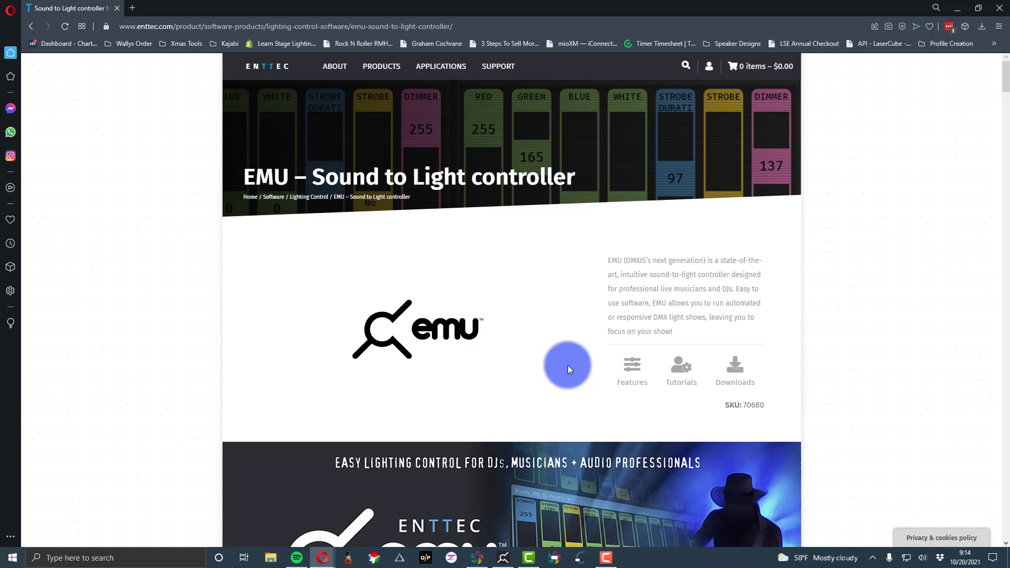
mouse_move(700, 356)
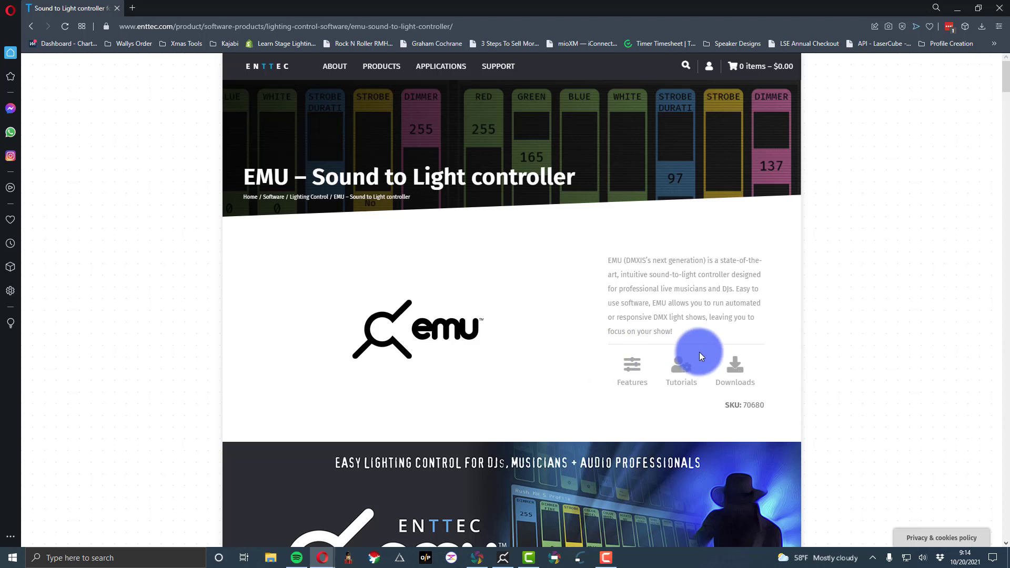
scroll("down", 3)
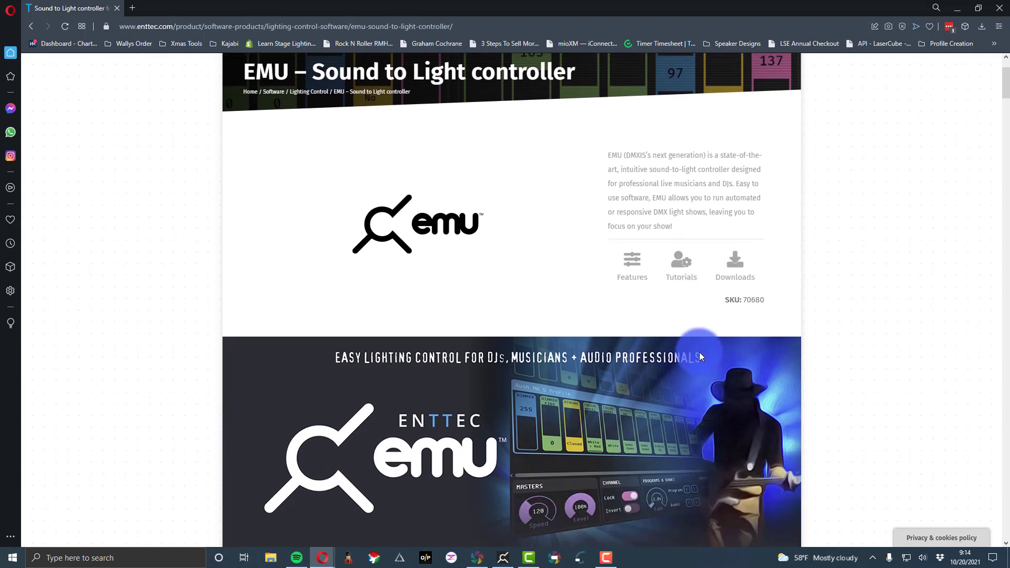
scroll("down", 3)
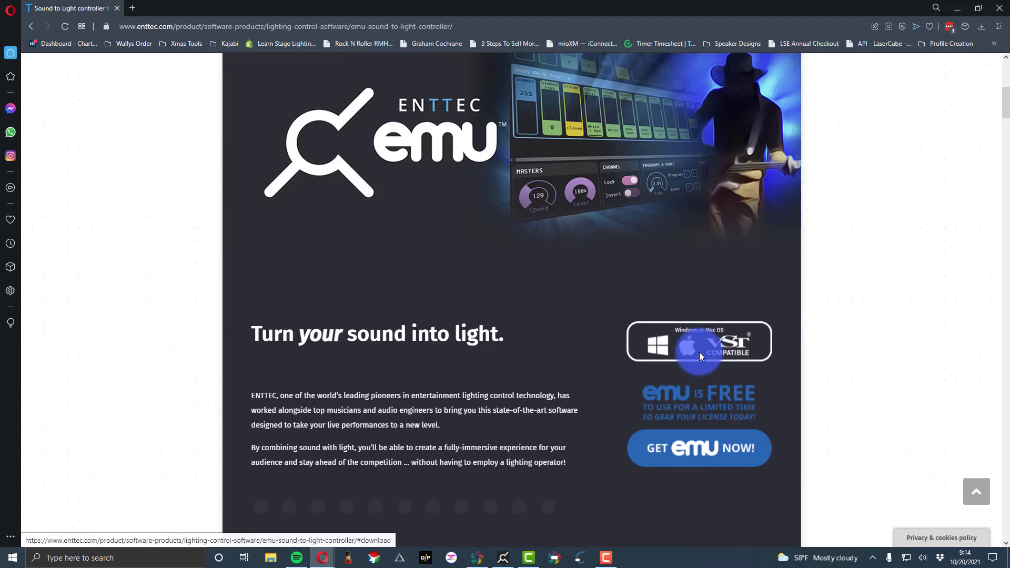
scroll("down", 3)
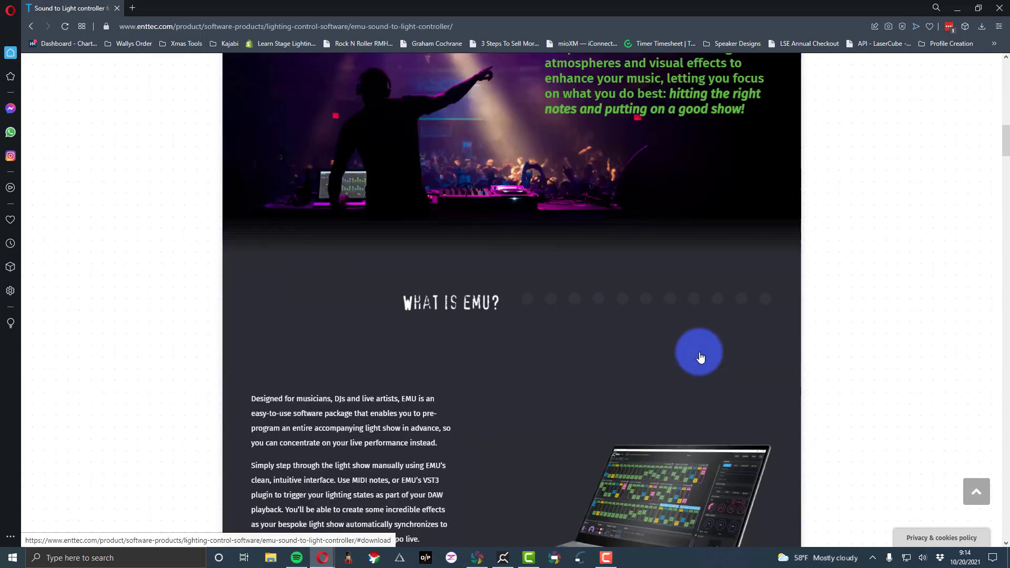
scroll("down", 3)
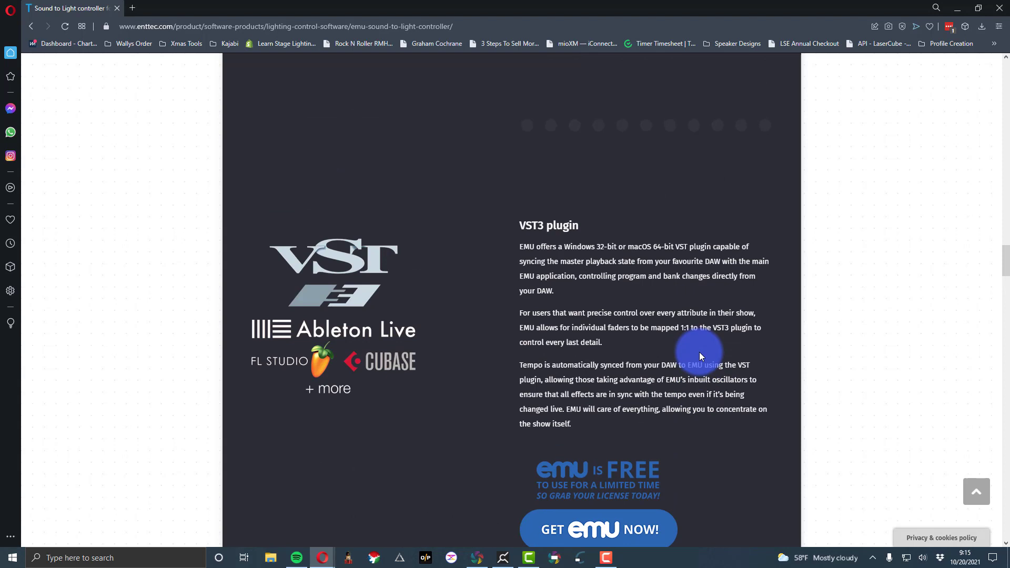
mouse_move(684, 354)
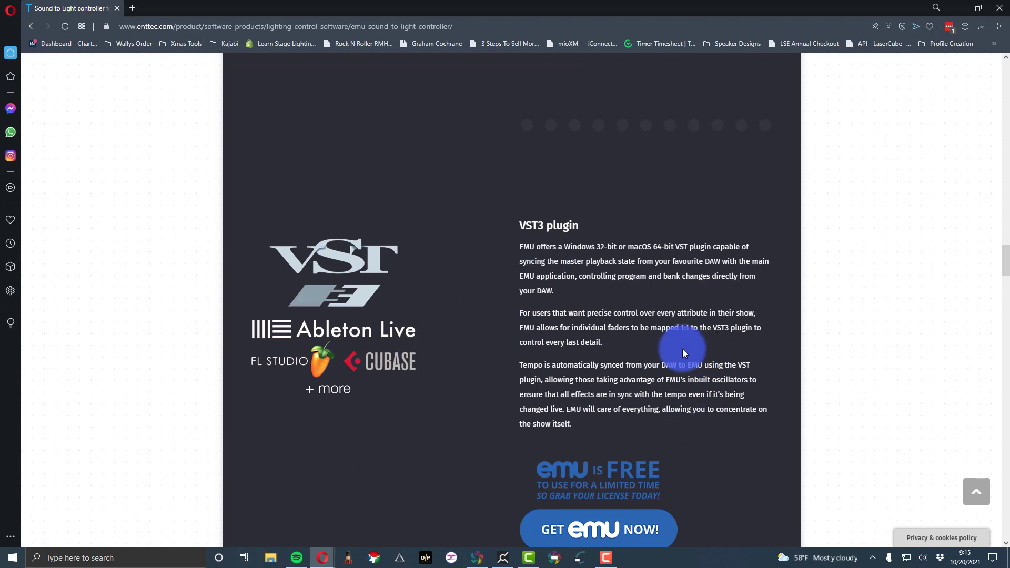
scroll("down", 3)
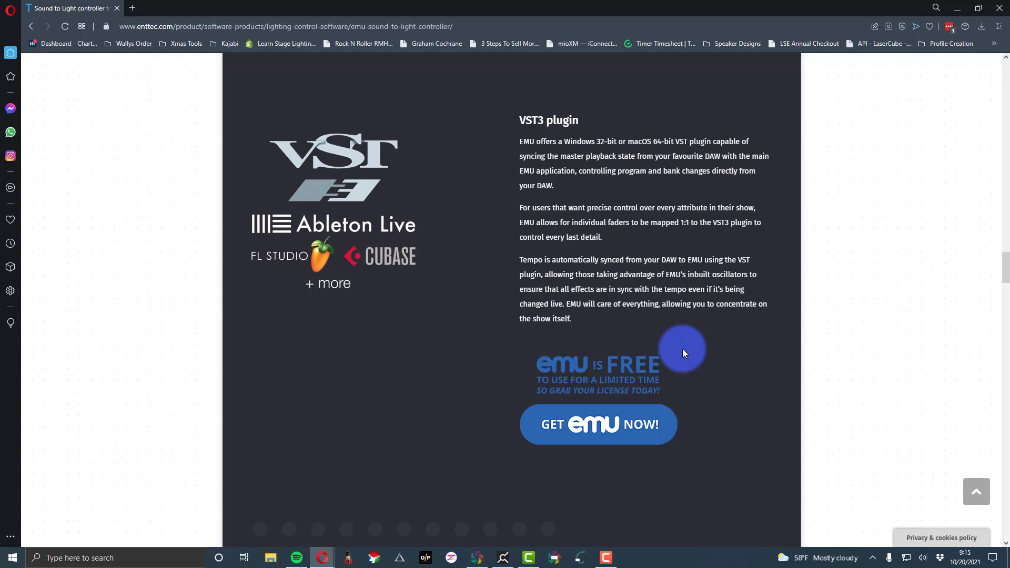
scroll("down", 3)
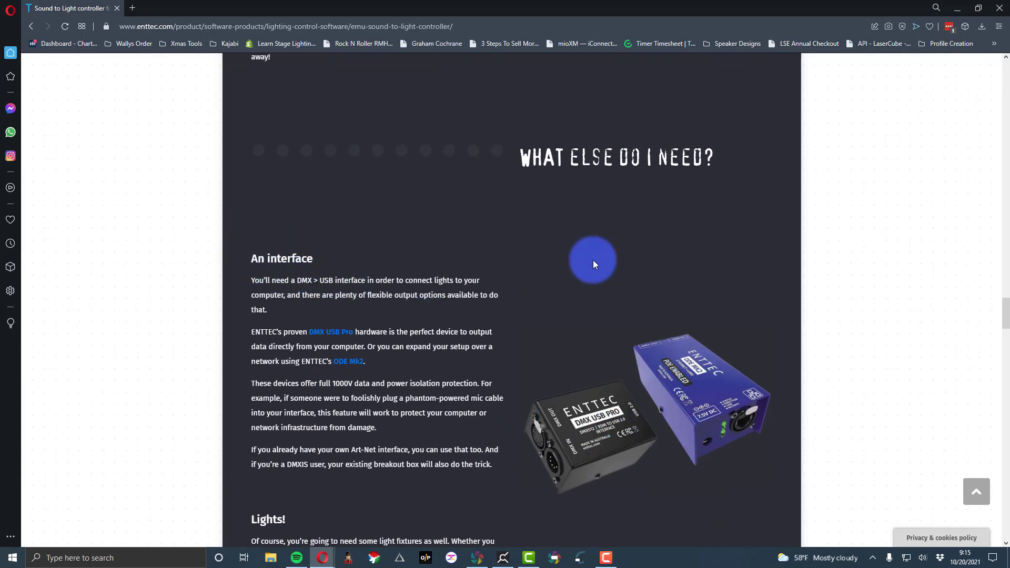
mouse_move(296, 322)
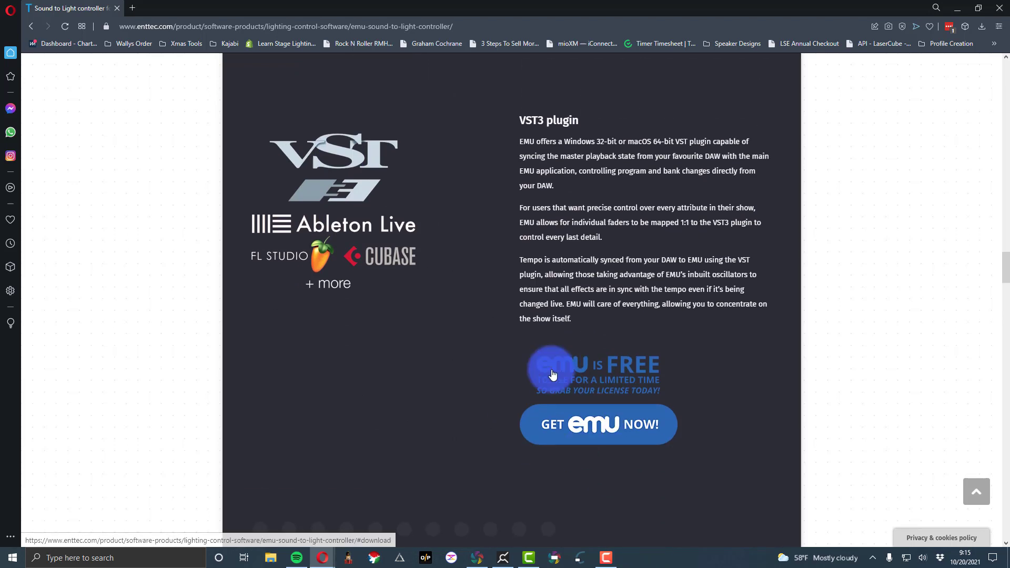
mouse_move(646, 431)
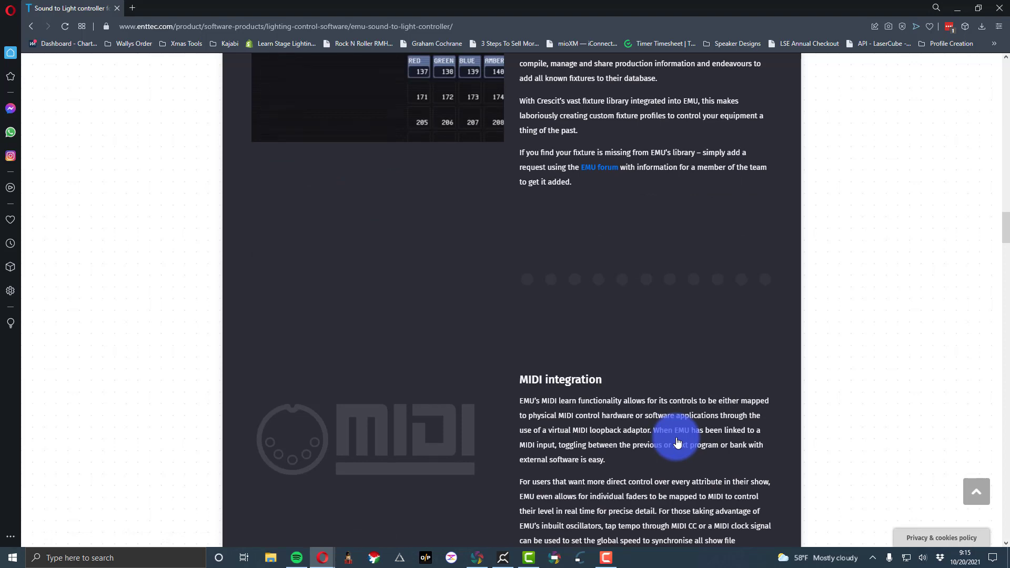
scroll("down", 3)
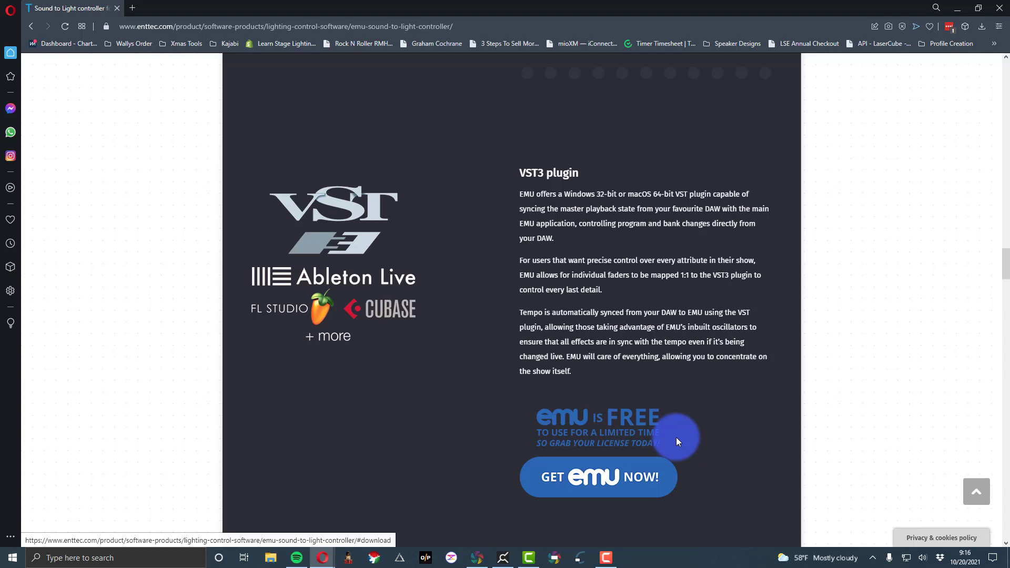
mouse_move(633, 434)
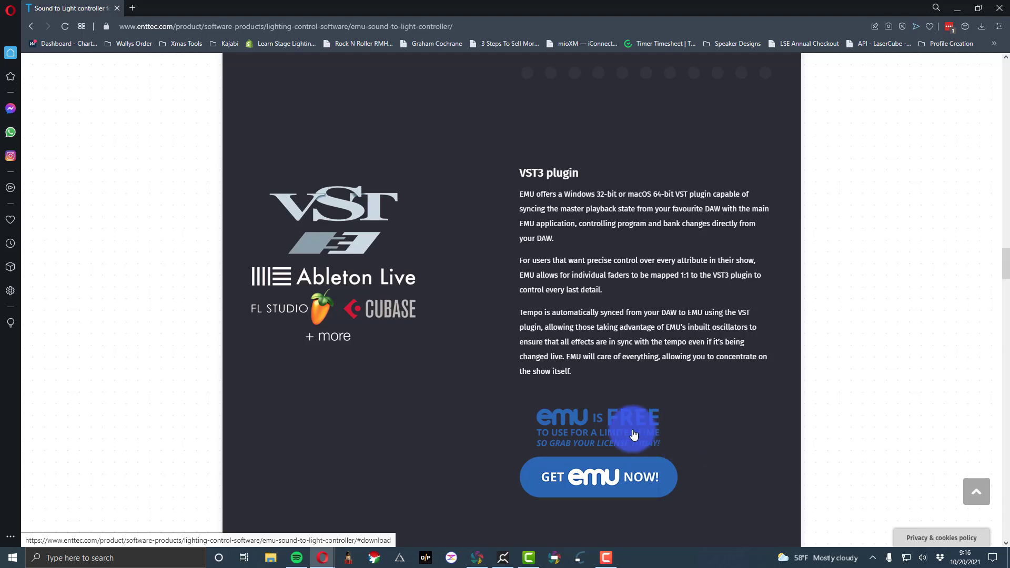
scroll("down", 3)
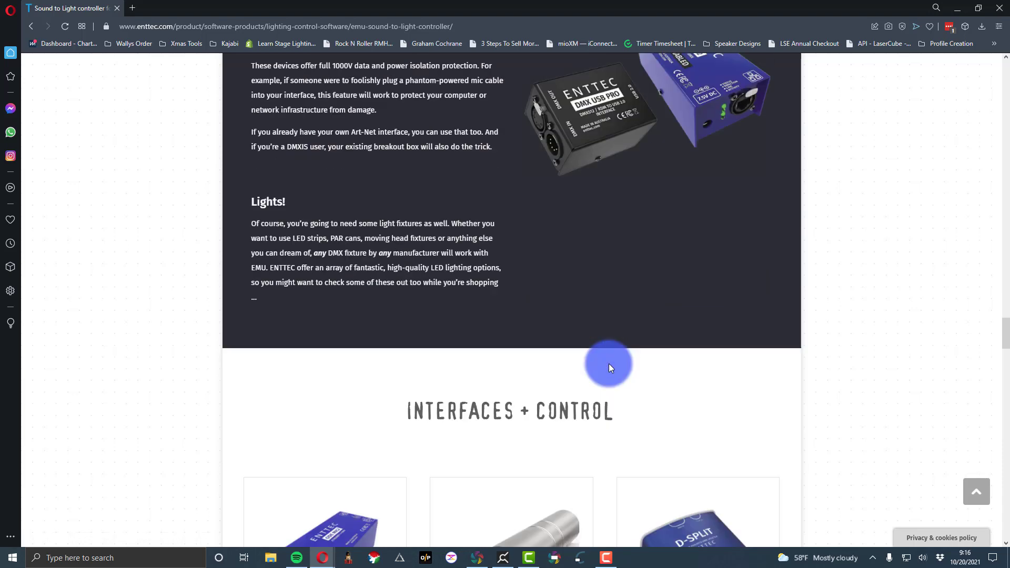
scroll("down", 3)
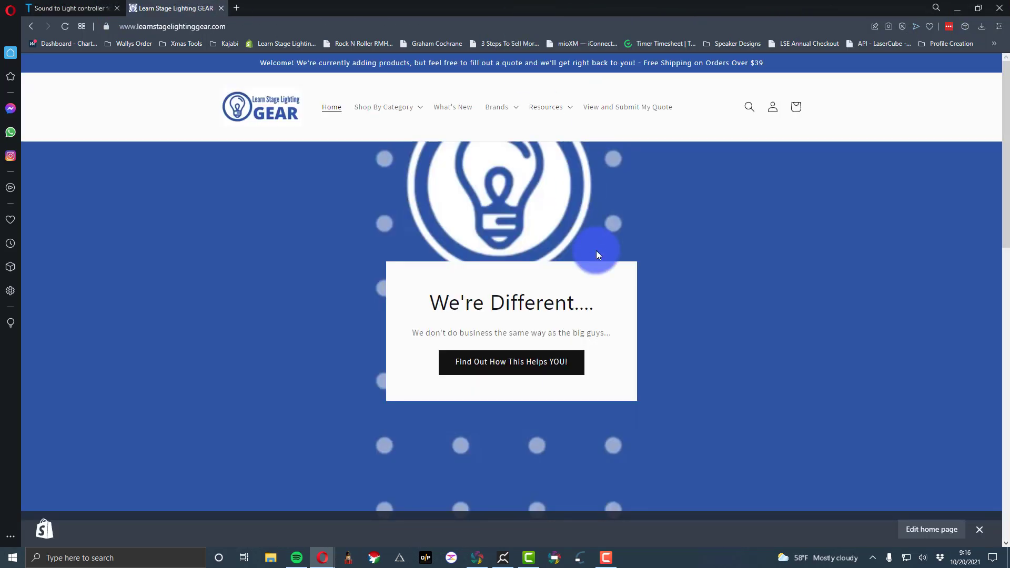
Search the Learn Stage Lighting GEAR store for 'dmx' and then 'enttec' products
scroll("down", 3)
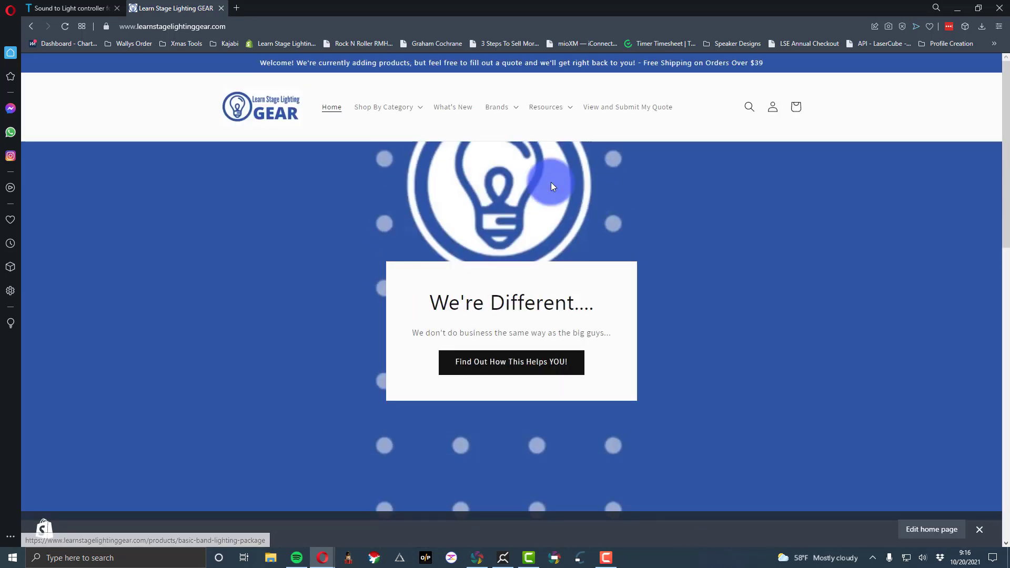
left_click(392, 108)
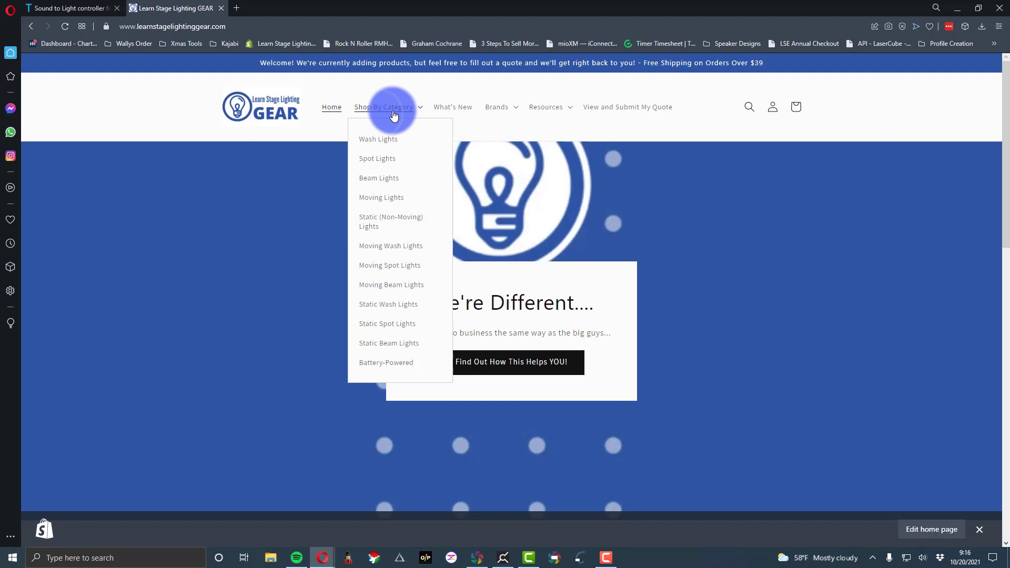
left_click(750, 108)
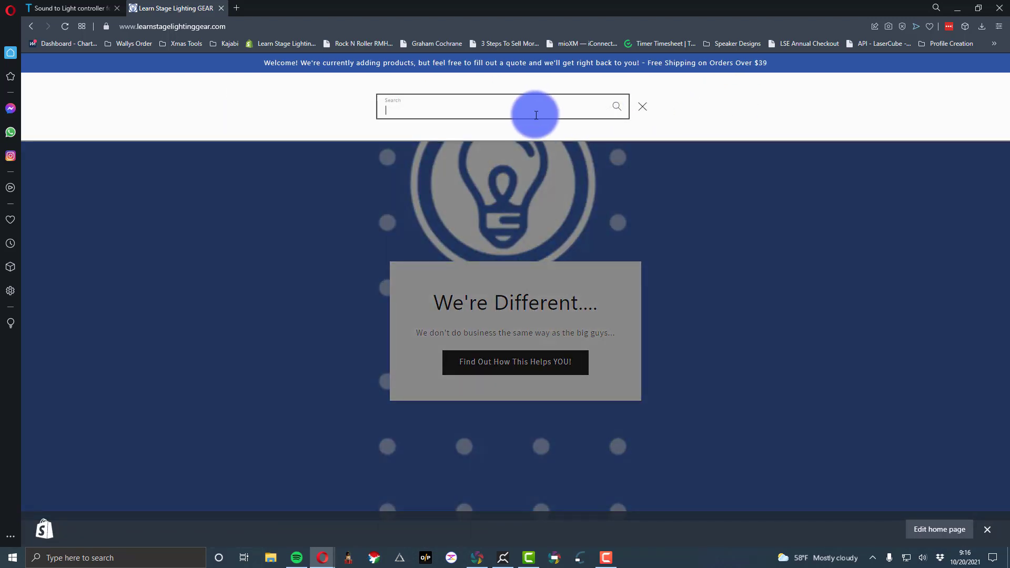
type("dmx=us")
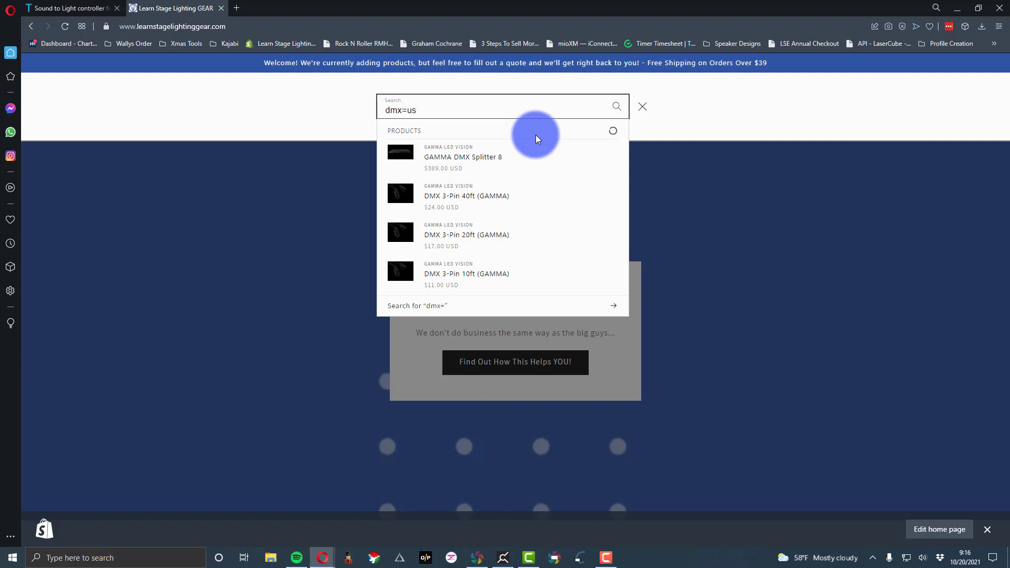
type("enttec")
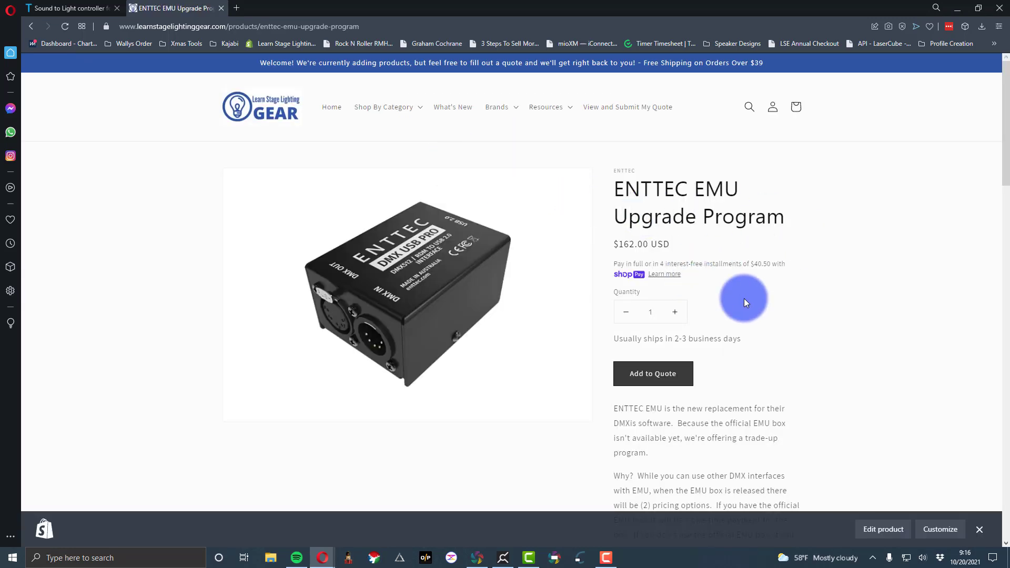
mouse_move(682, 238)
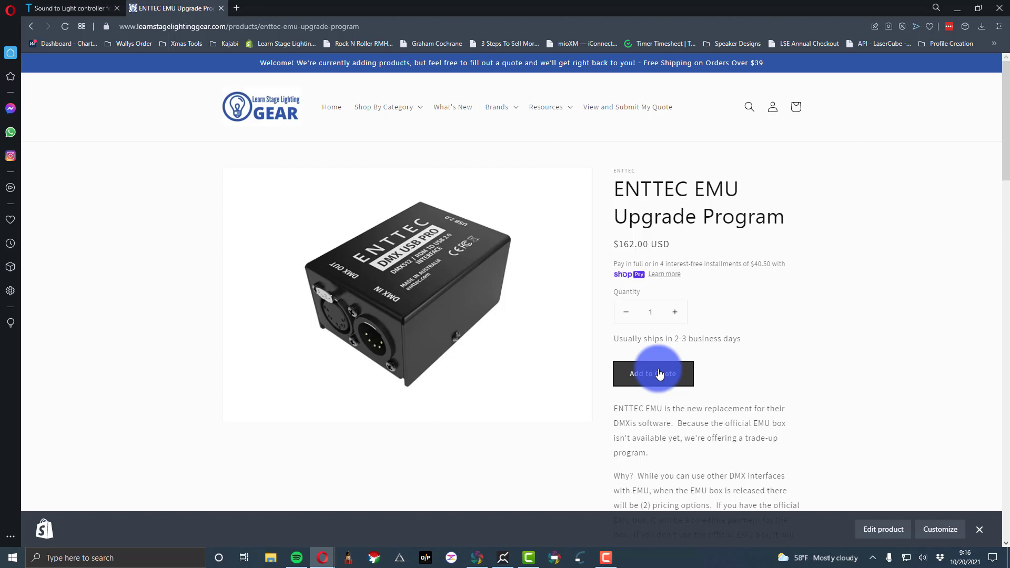
Scroll down the ENTTEC EMU Upgrade Program page to review its details
scroll("down", 3)
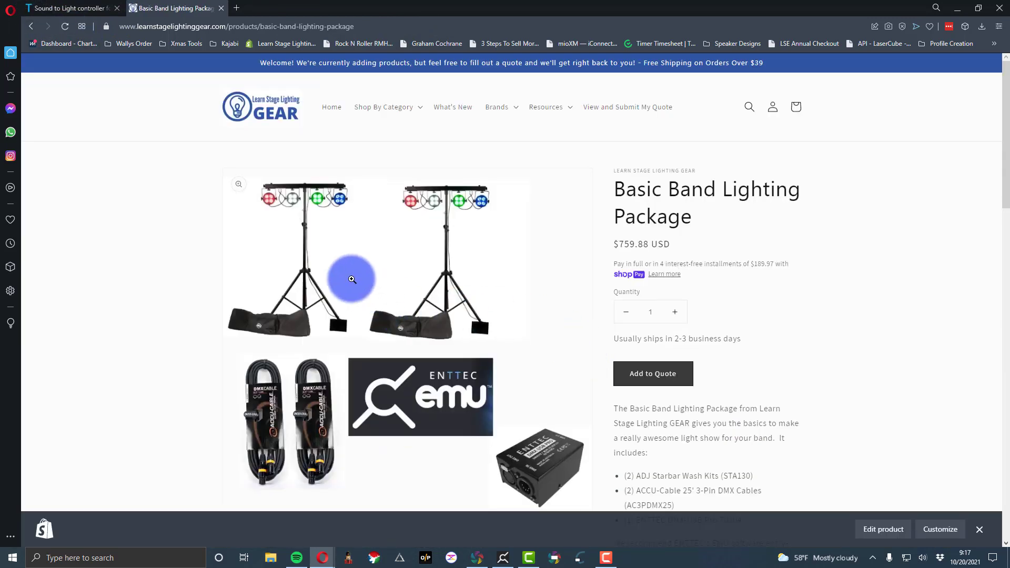
Review the Basic Band Lighting Package page and reopen the store's site search
scroll("down", 3)
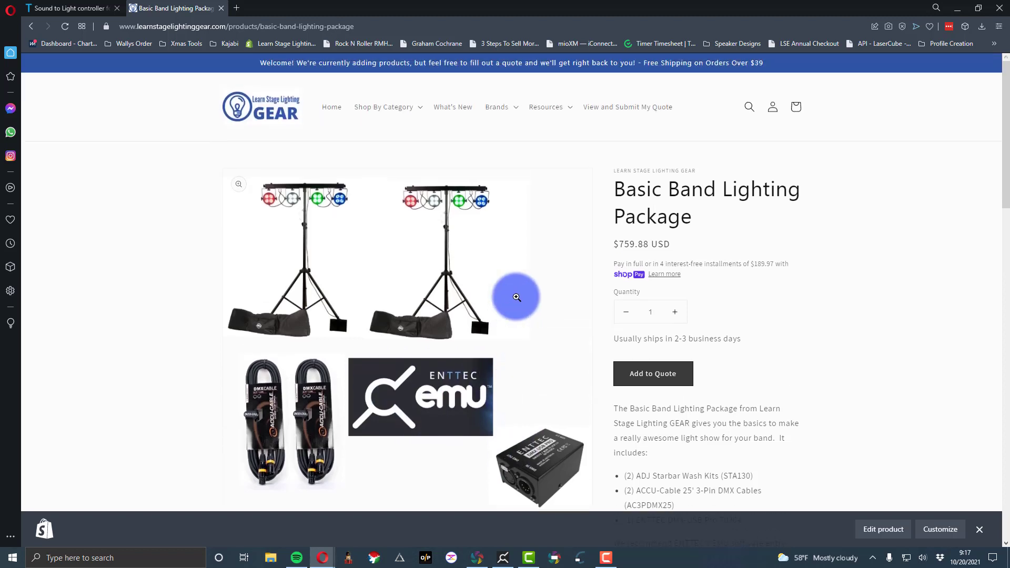
scroll("down", 3)
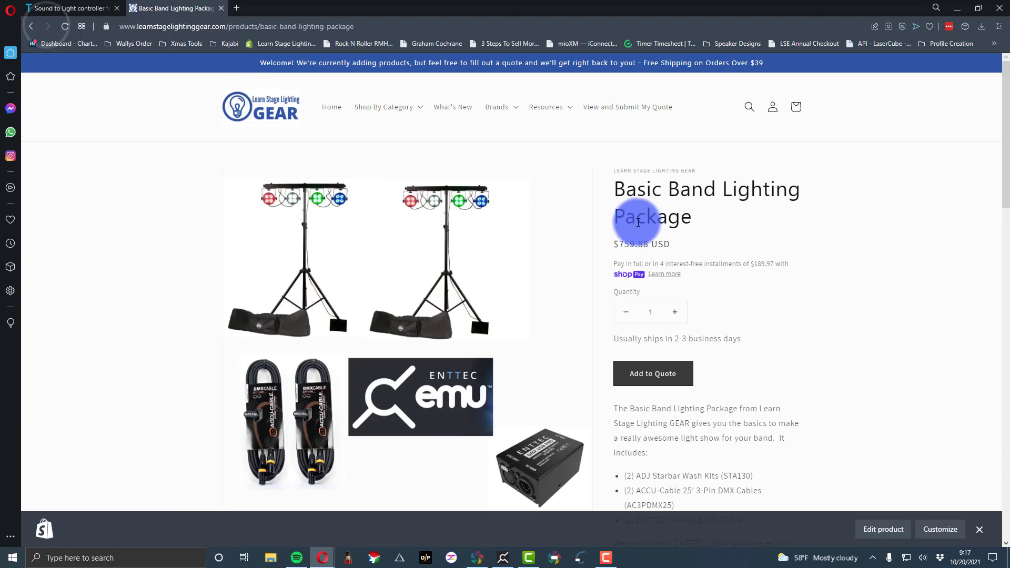
left_click(749, 107)
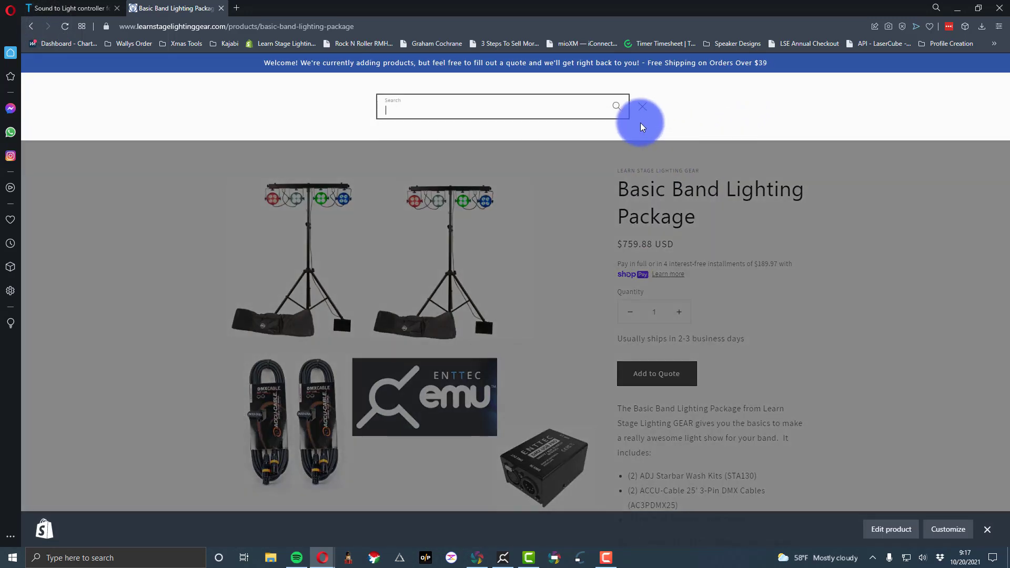
Search 'enttec' and reopen the ENTTEC EMU Upgrade Program product, priced $162.00
type("enttec")
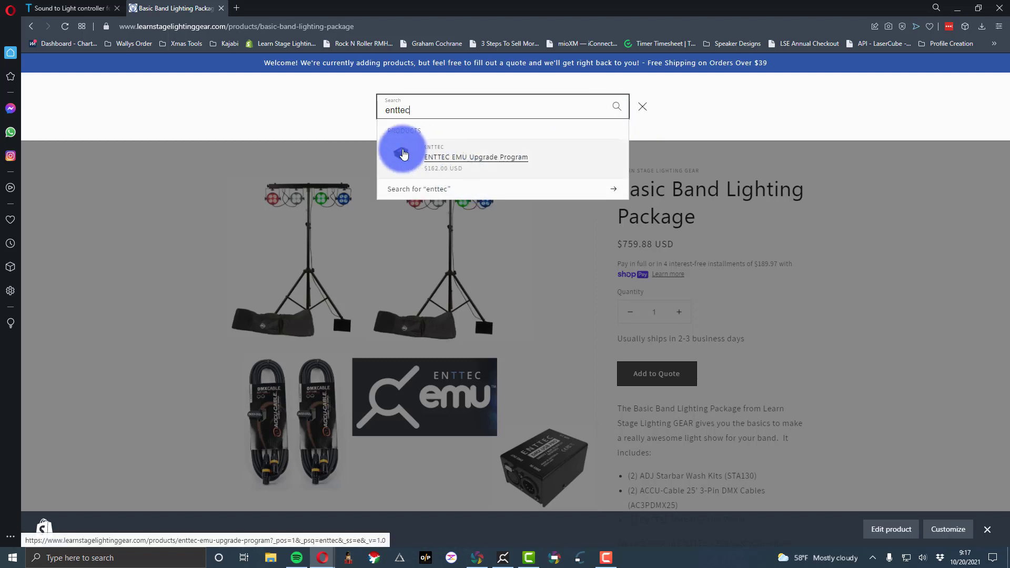
left_click(474, 157)
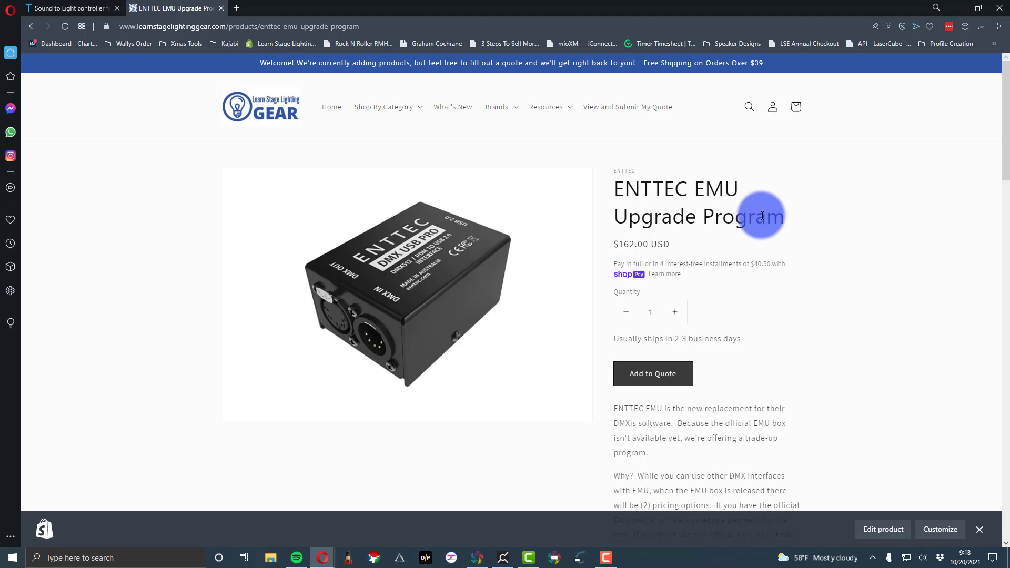
scroll("down", 3)
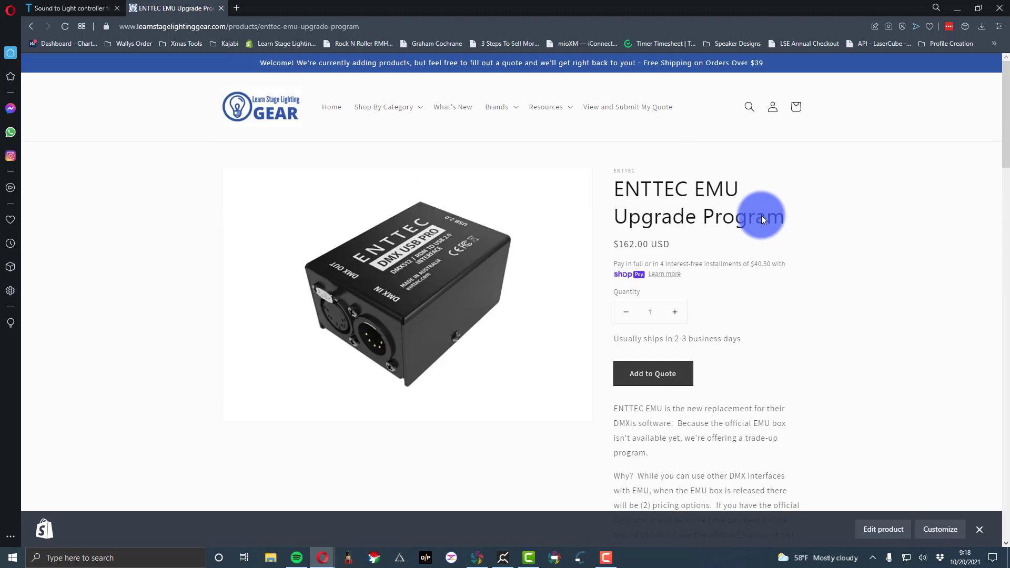
mouse_move(784, 213)
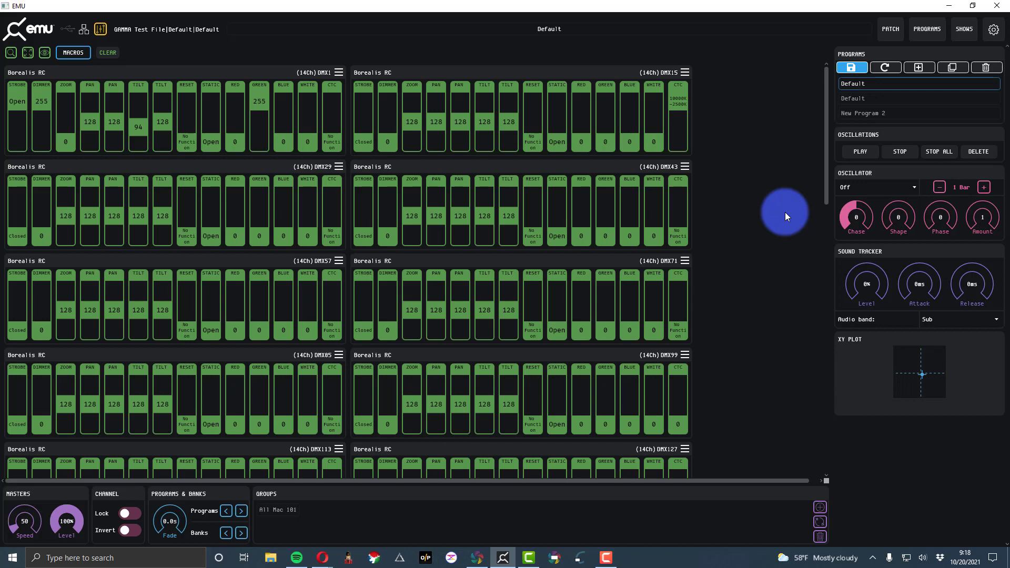
mouse_move(784, 219)
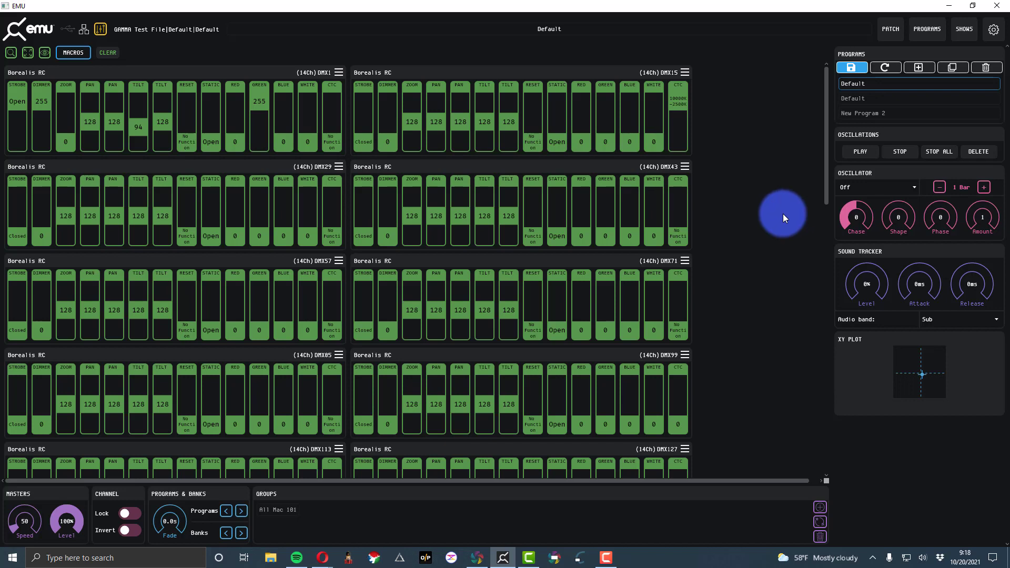
mouse_move(781, 223)
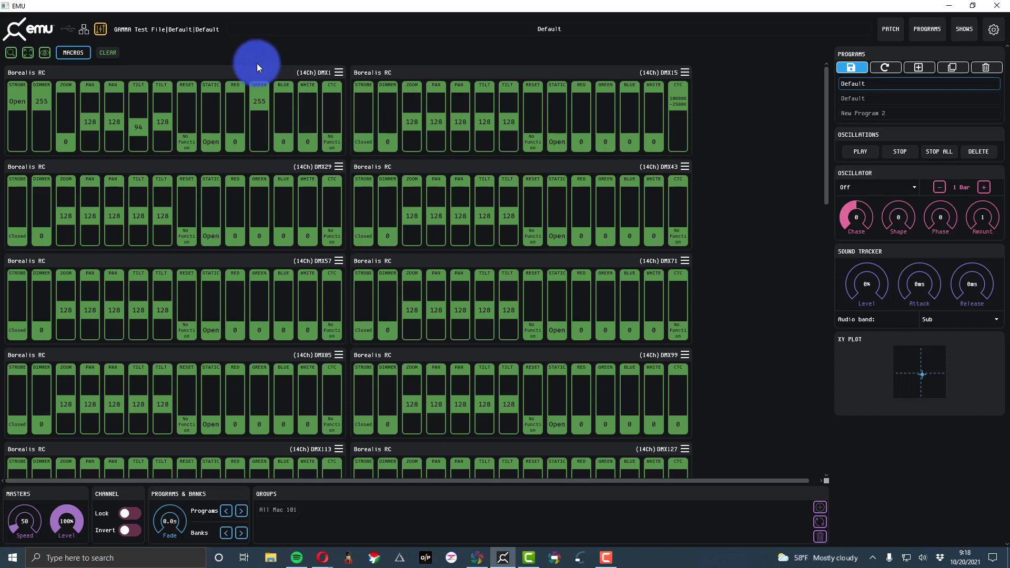
left_click(376, 73)
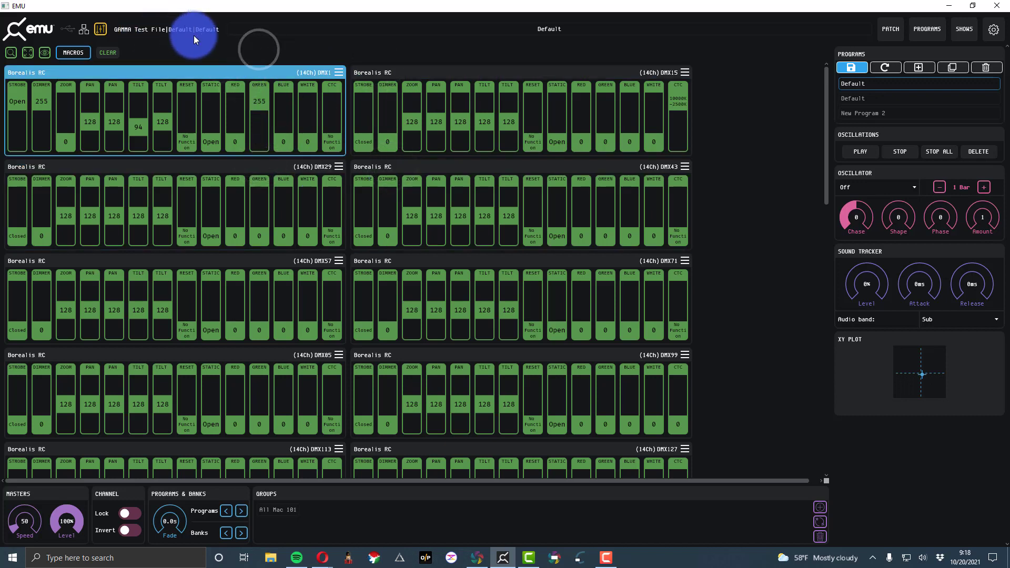
mouse_move(223, 64)
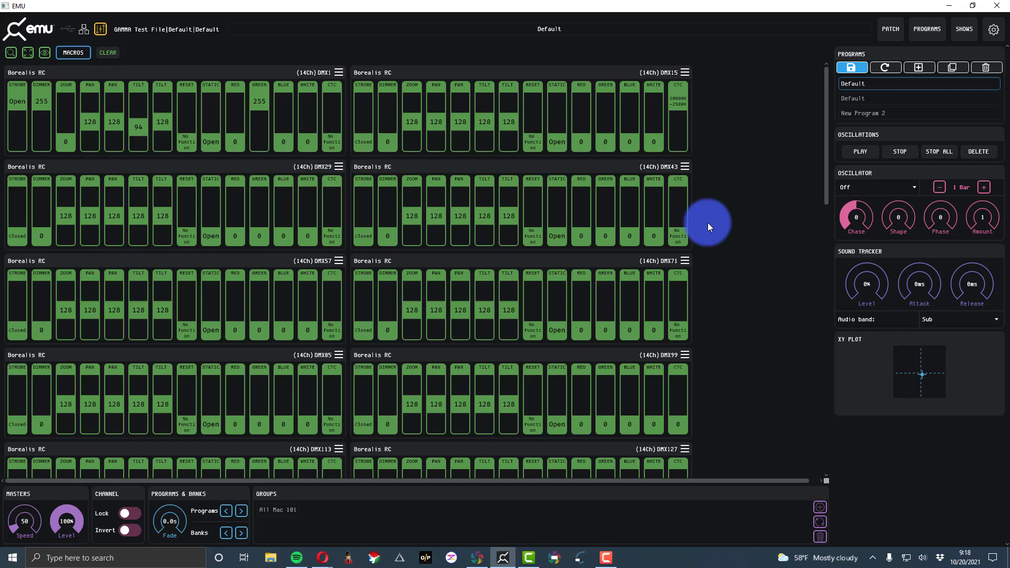
mouse_move(800, 207)
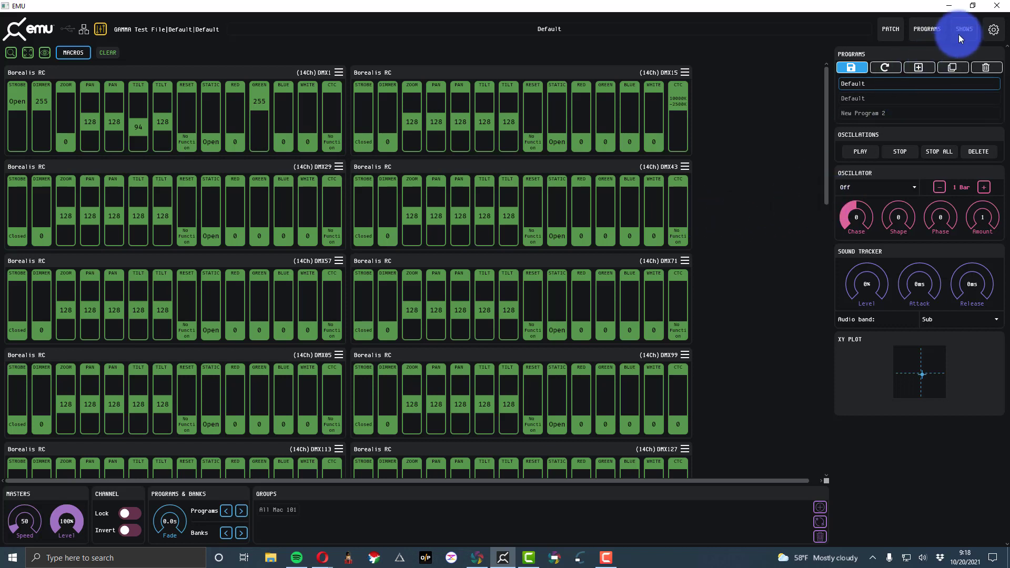
Create a new show named 'Youtube Demo', load it and close the show manager
left_click(965, 30)
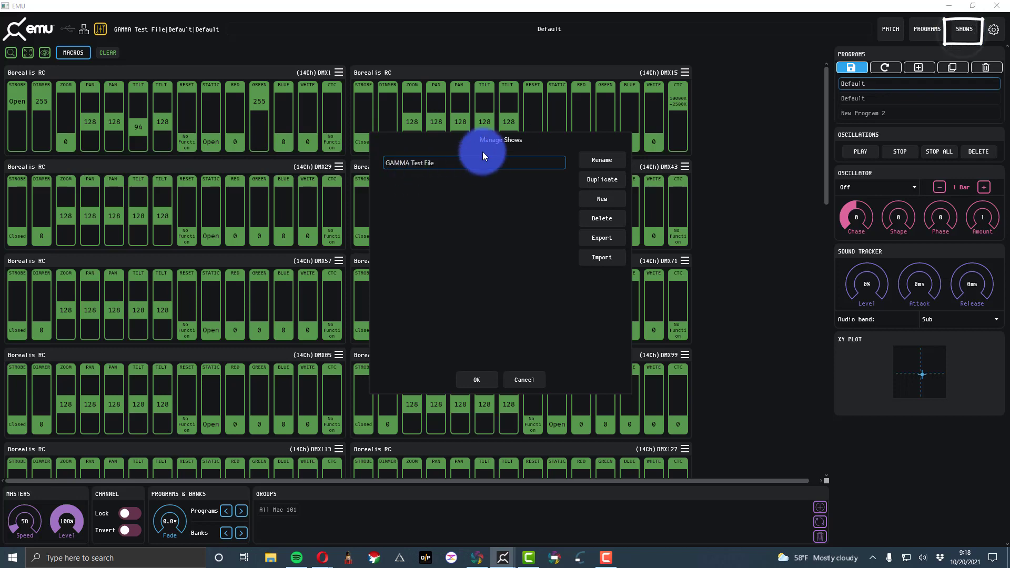
left_click(602, 198)
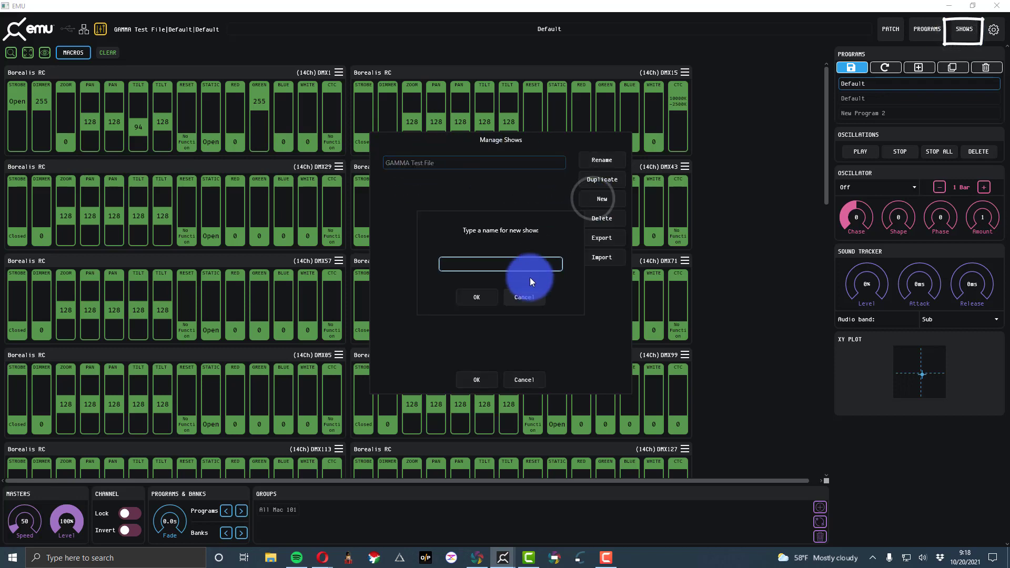
left_click(477, 297)
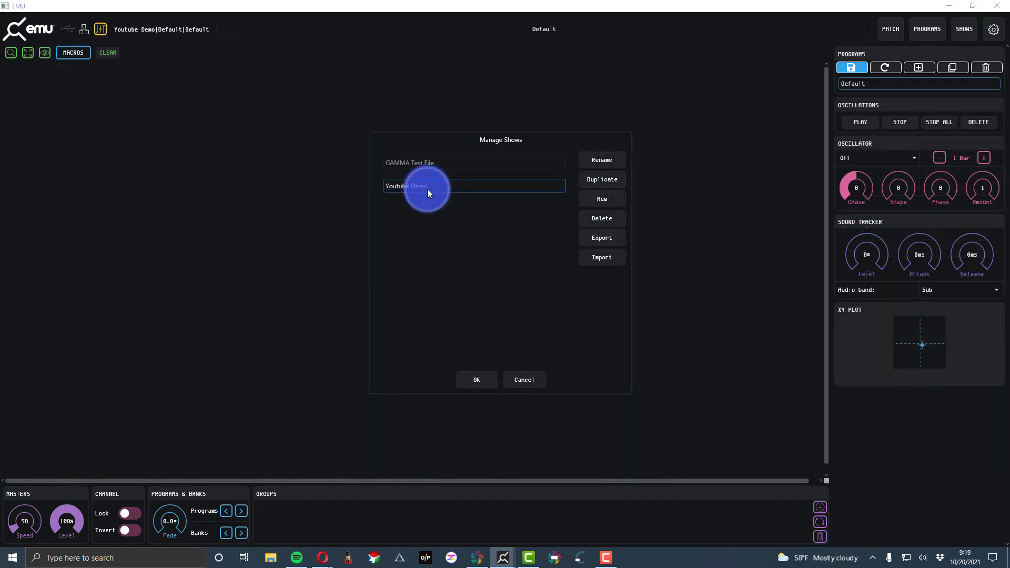
left_click(477, 380)
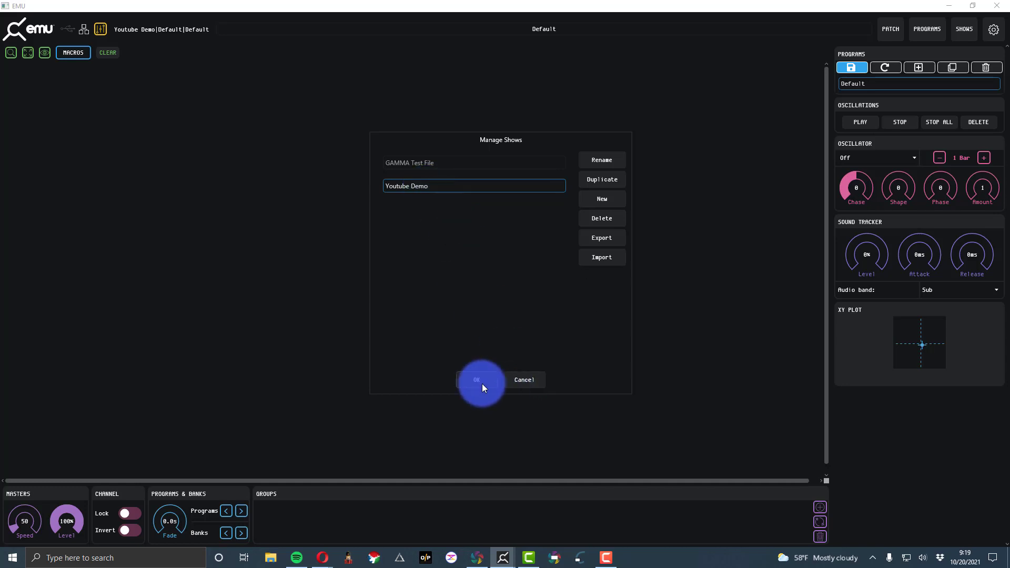
left_click(476, 380)
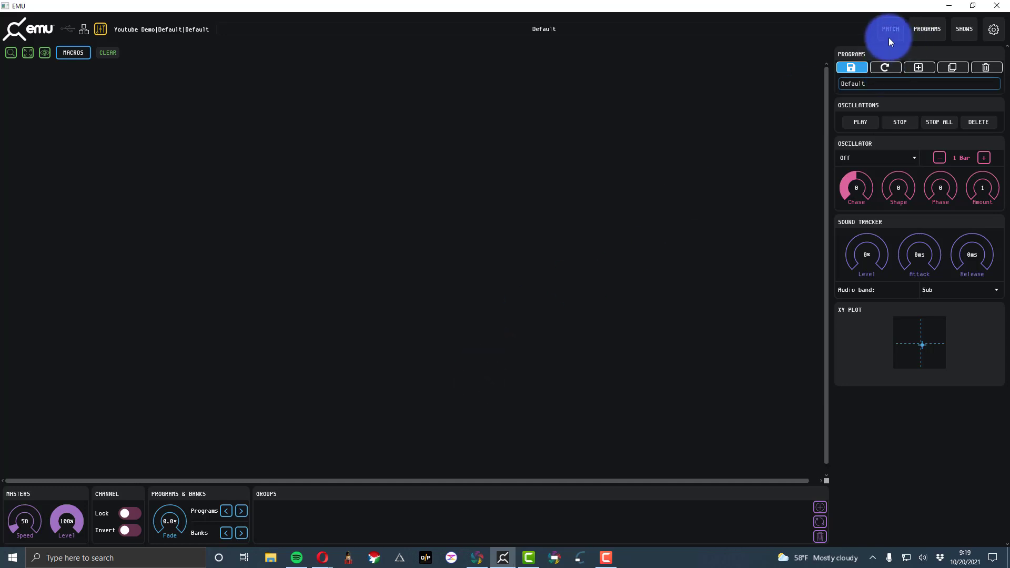
mouse_move(890, 35)
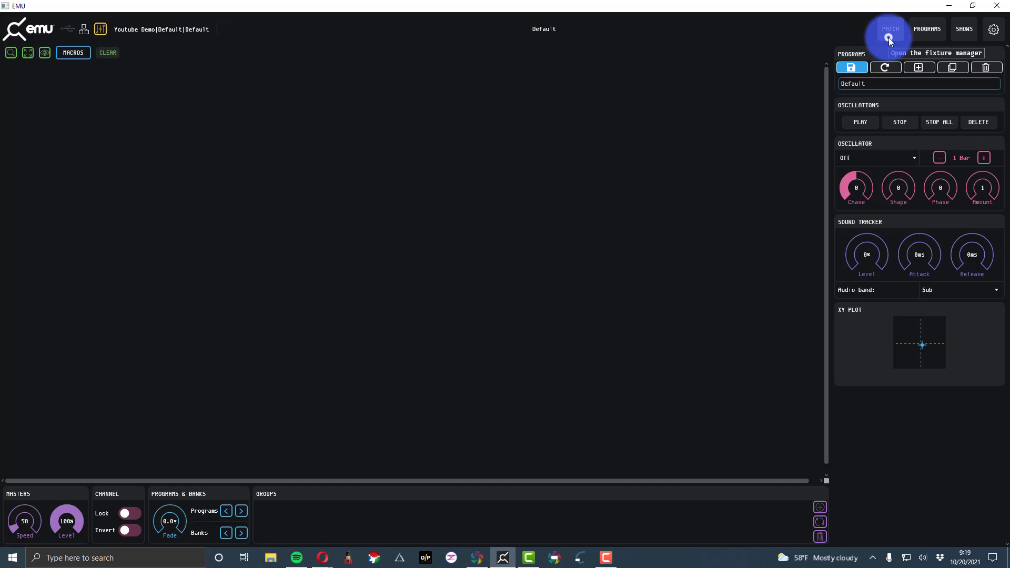
Bring up the fixture manager with manufacturers and DMX addresses 1–512
left_click(890, 30)
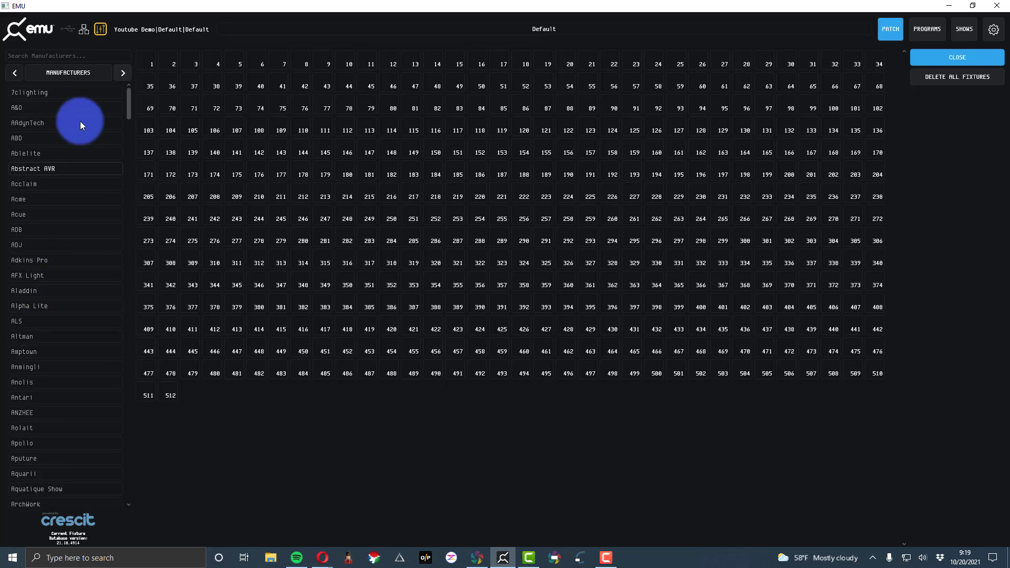
mouse_move(30, 55)
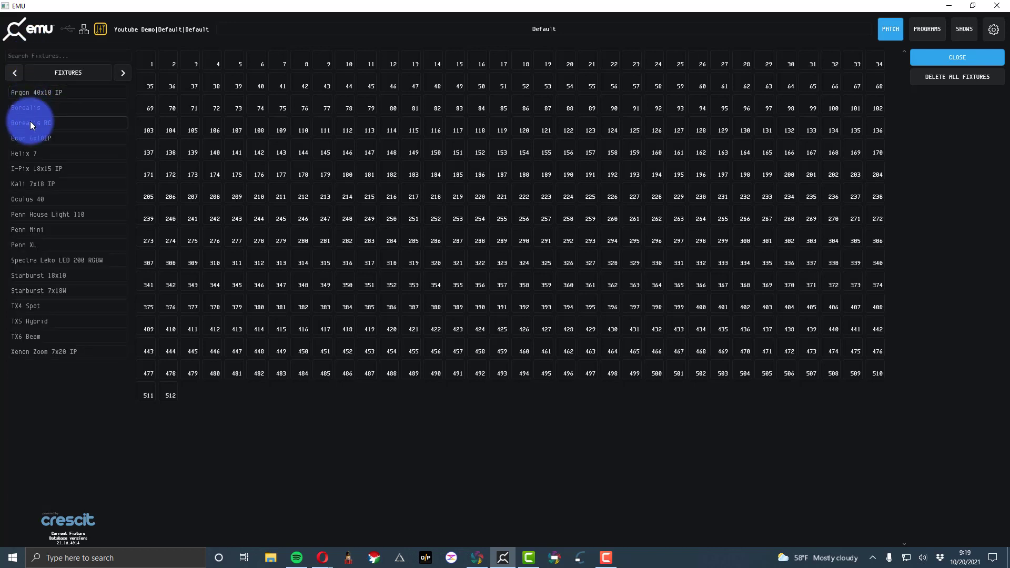
Patch a Borealis RC in 14Ch Mode at DMX addresses 1–14
left_click(31, 122)
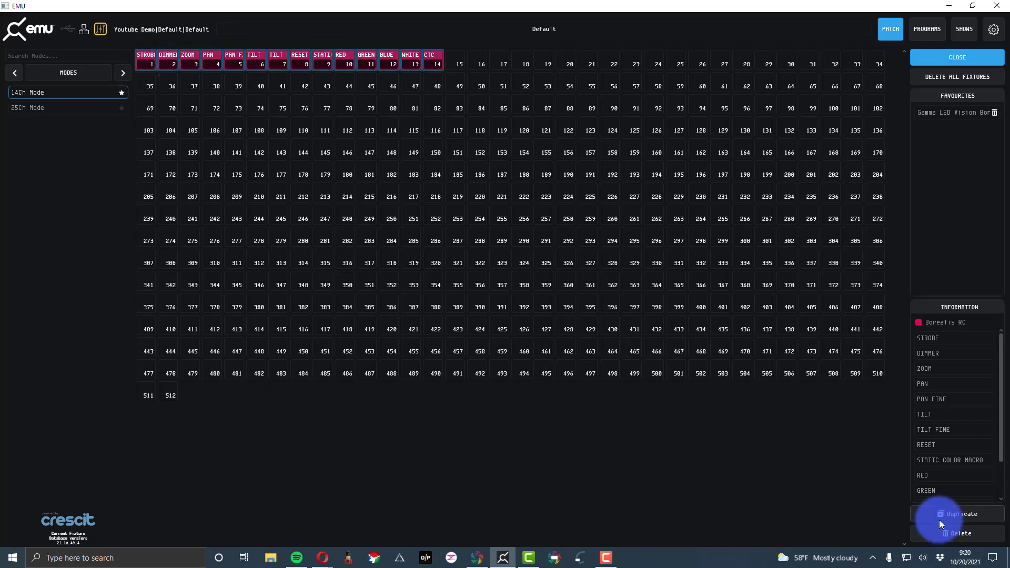
mouse_move(941, 522)
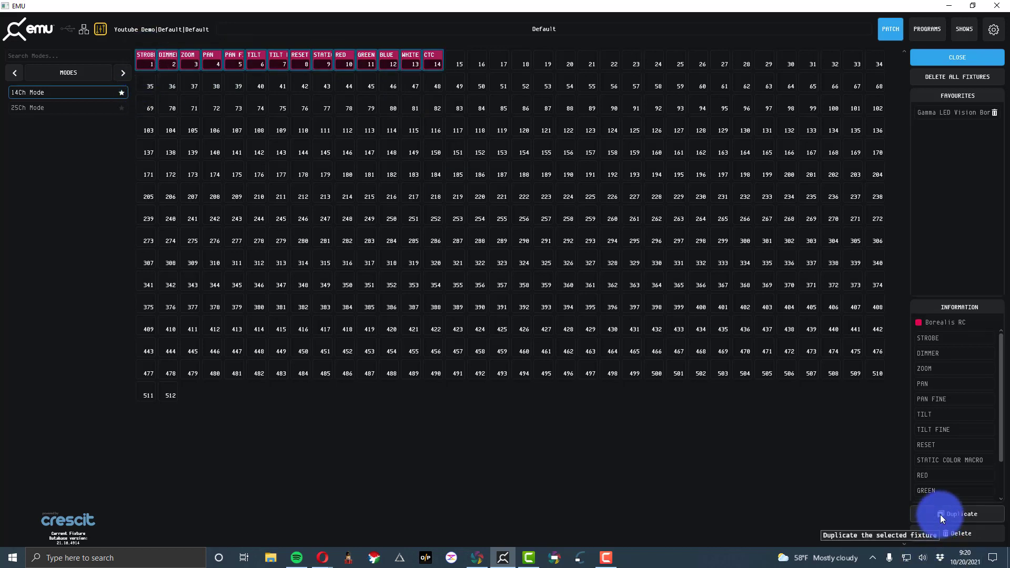
Duplicate the Borealis RC to fill addresses 1–154, then request deleting all fixtures
left_click(962, 513)
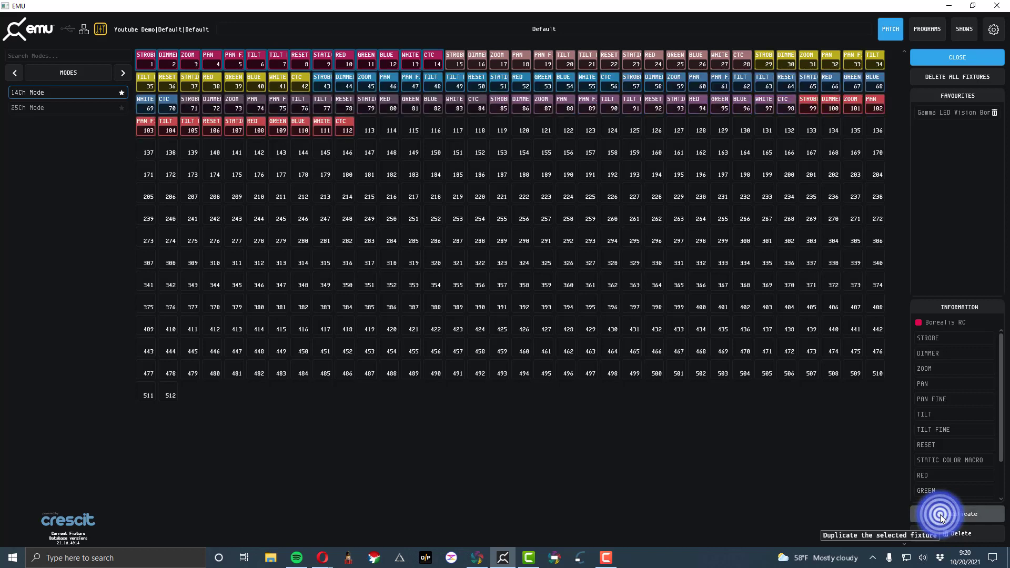
left_click(941, 513)
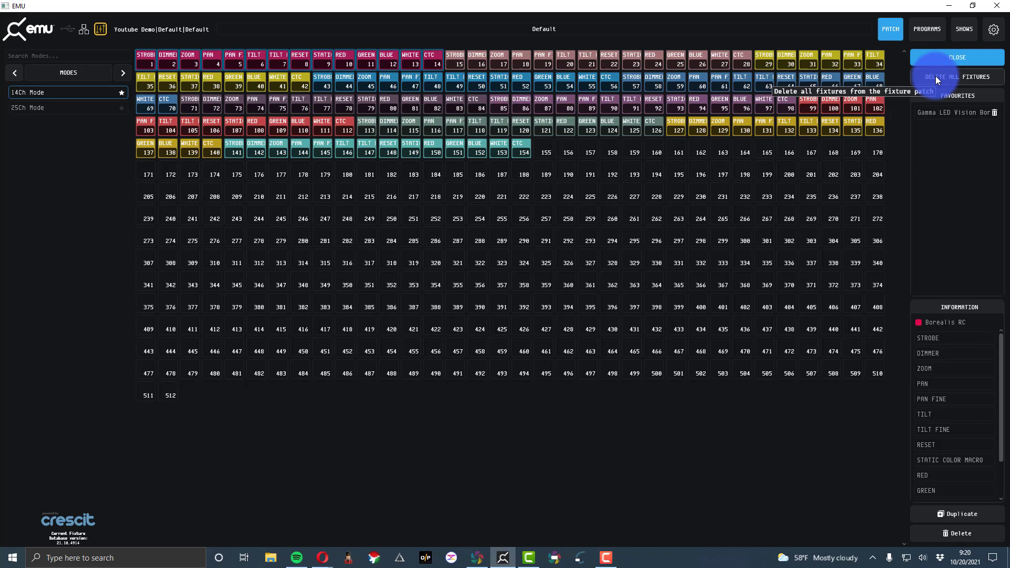
left_click(958, 76)
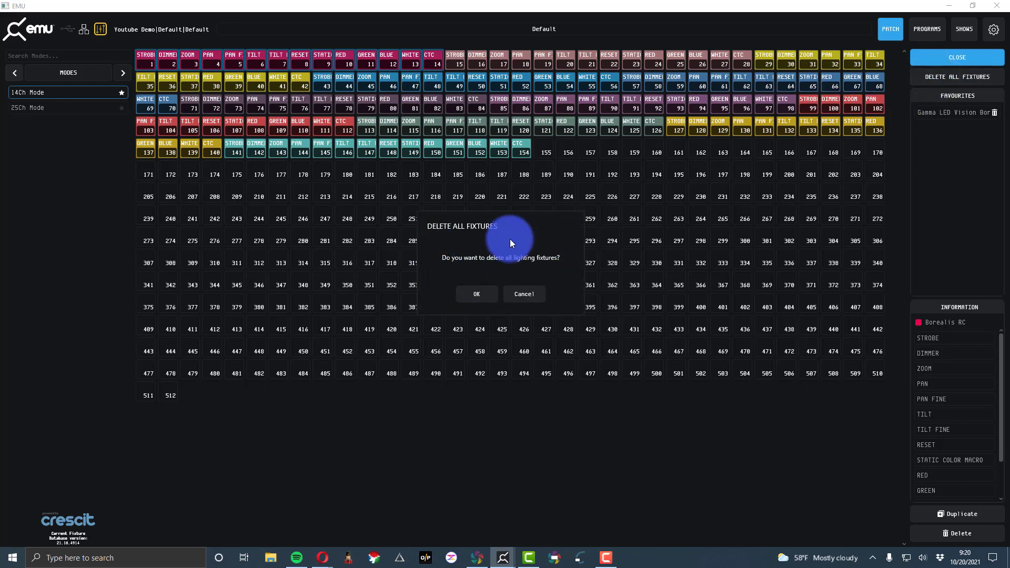